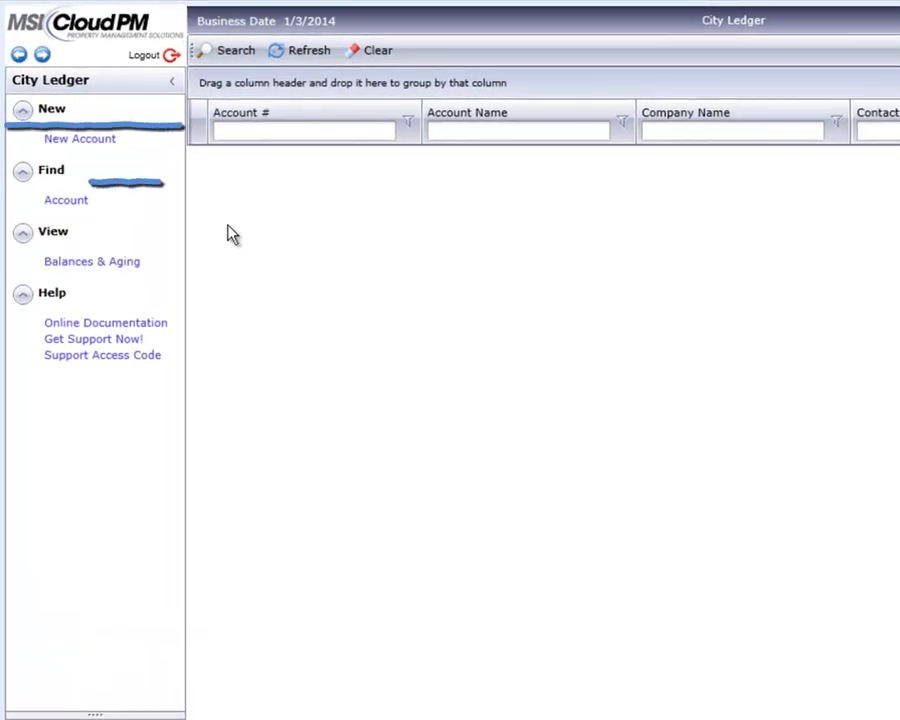
Choose New Account in the City Ledger sidebar to get a blank account form
left_click(53, 231)
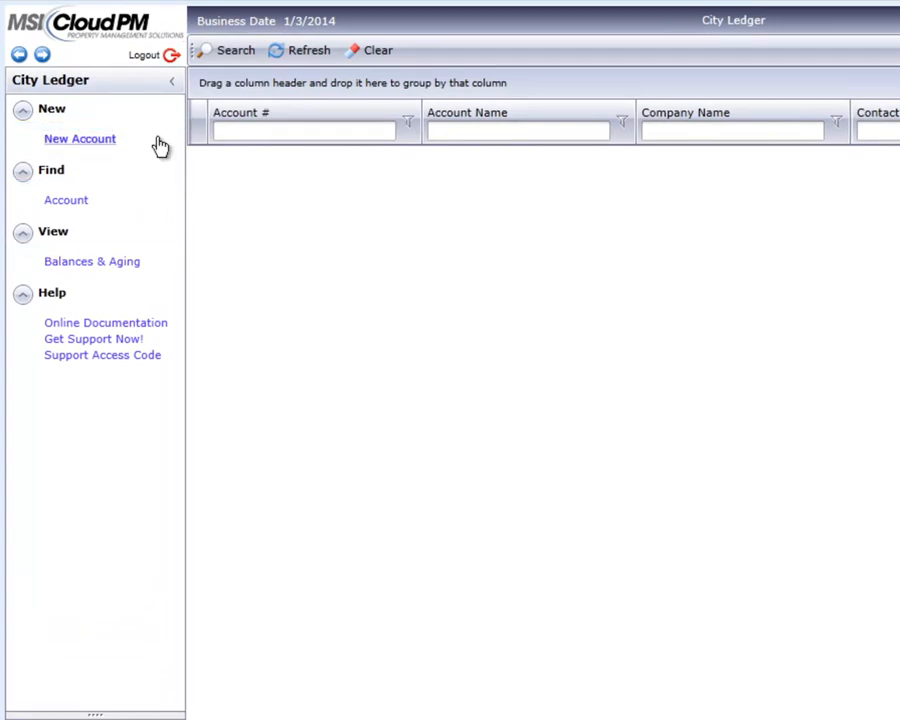
left_click(79, 138)
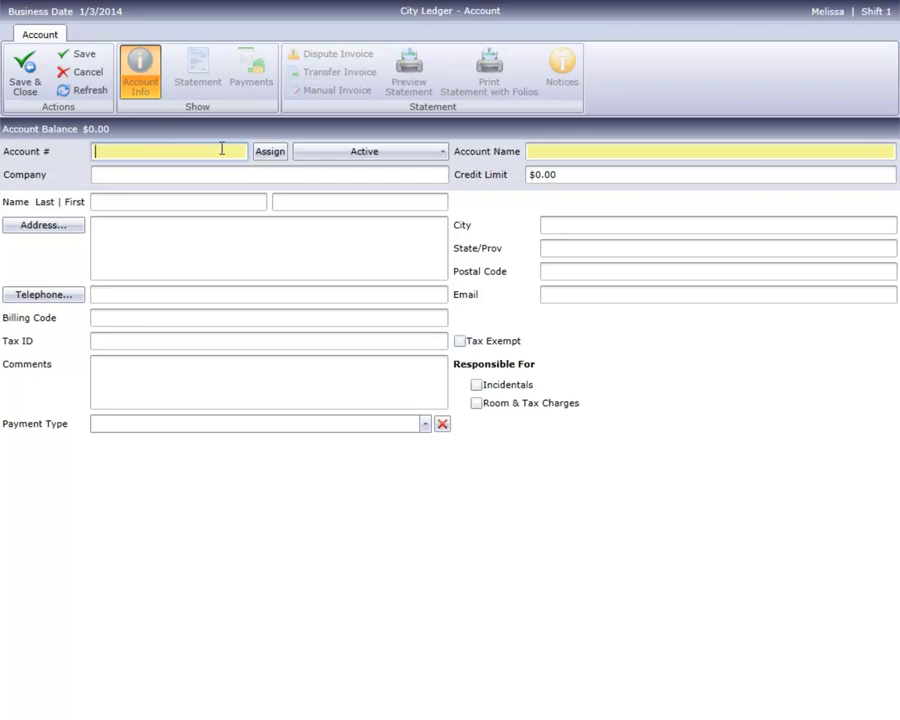
Auto-assign the account number, acknowledge the notice, and keep the status Active
left_click(269, 151)
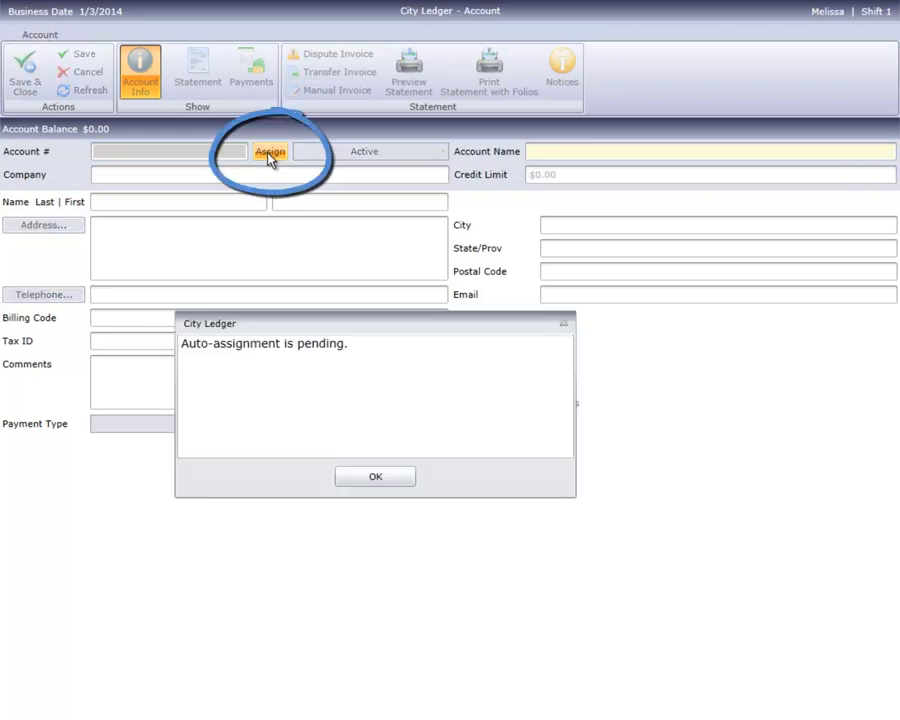
left_click(375, 476)
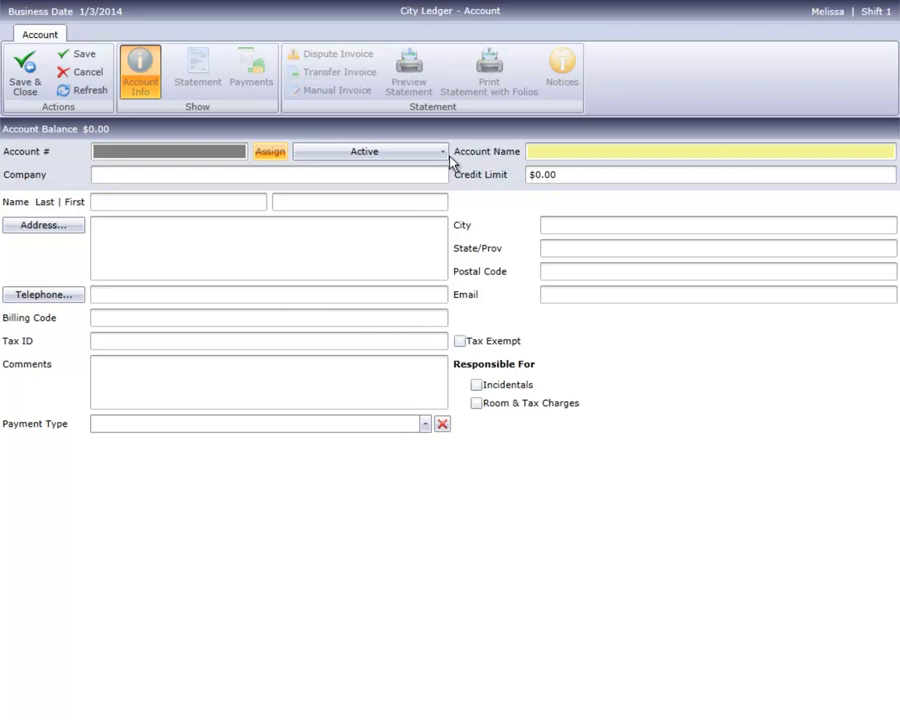
left_click(442, 151)
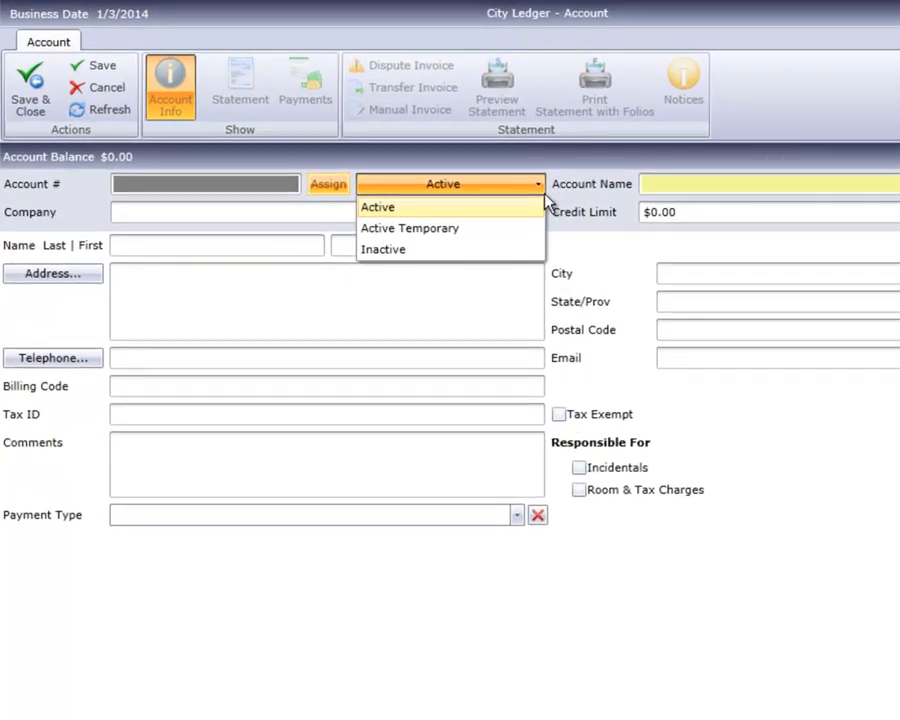
mouse_move(530, 228)
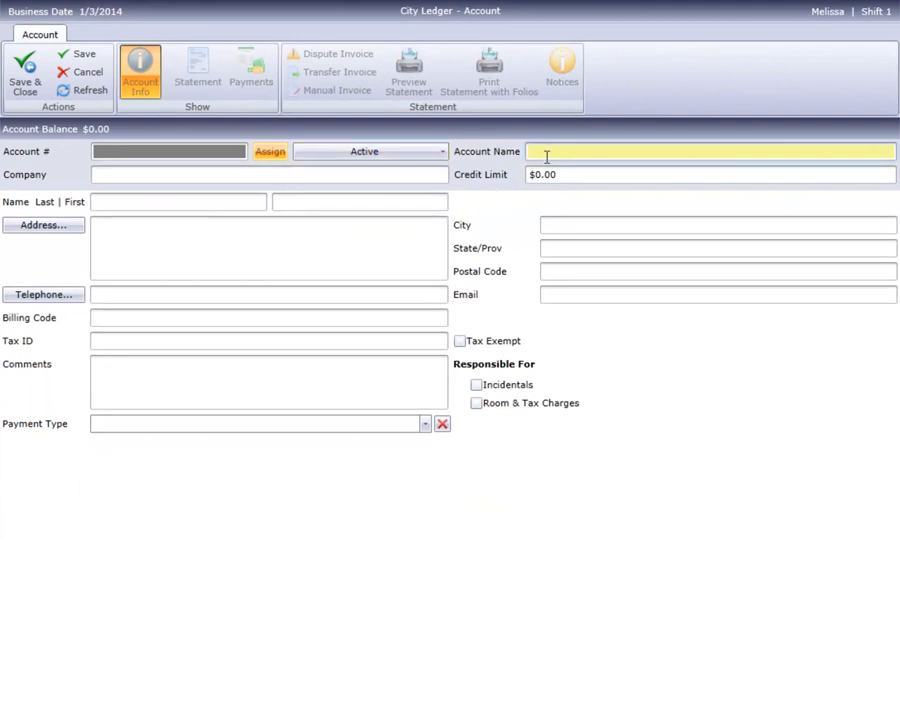
Enter account name WY Terraforming, company Weyland-Yutani Corp, and credit limit 30,000
type("WY Terraforming")
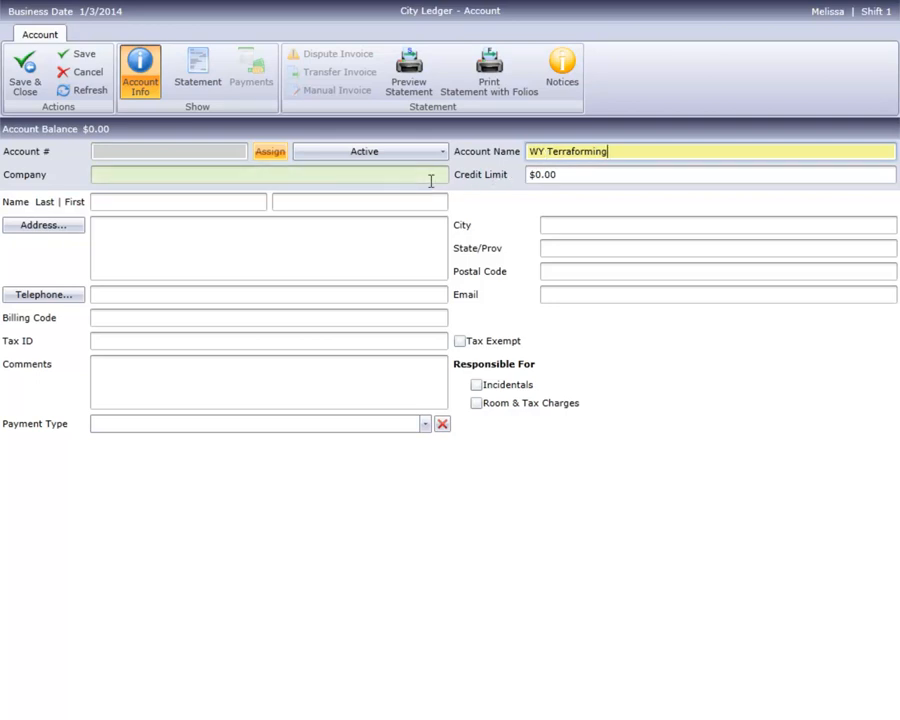
type("Weyland-")
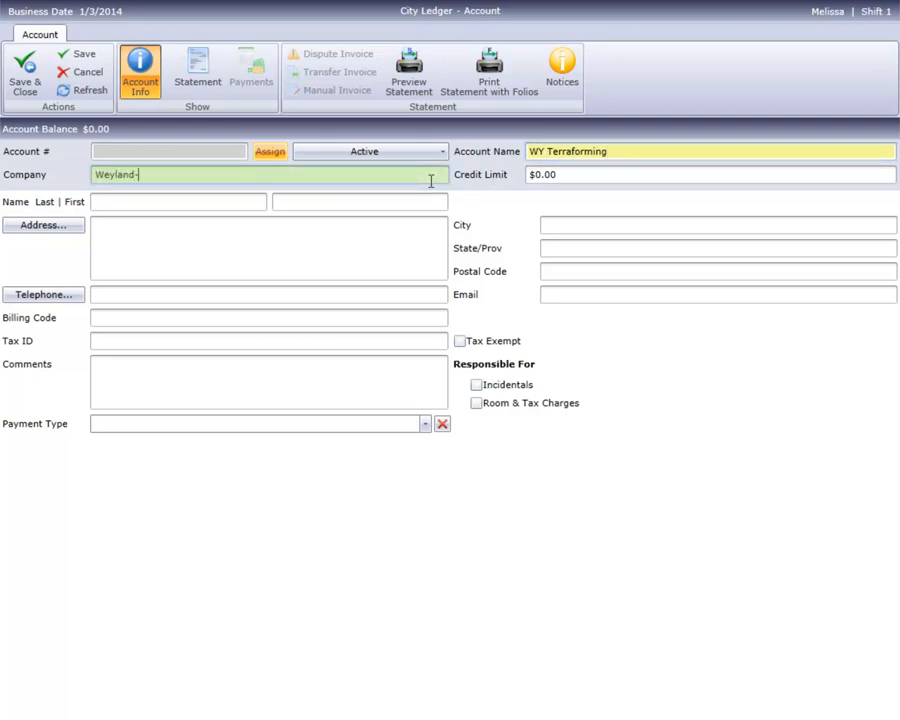
type("Yutani")
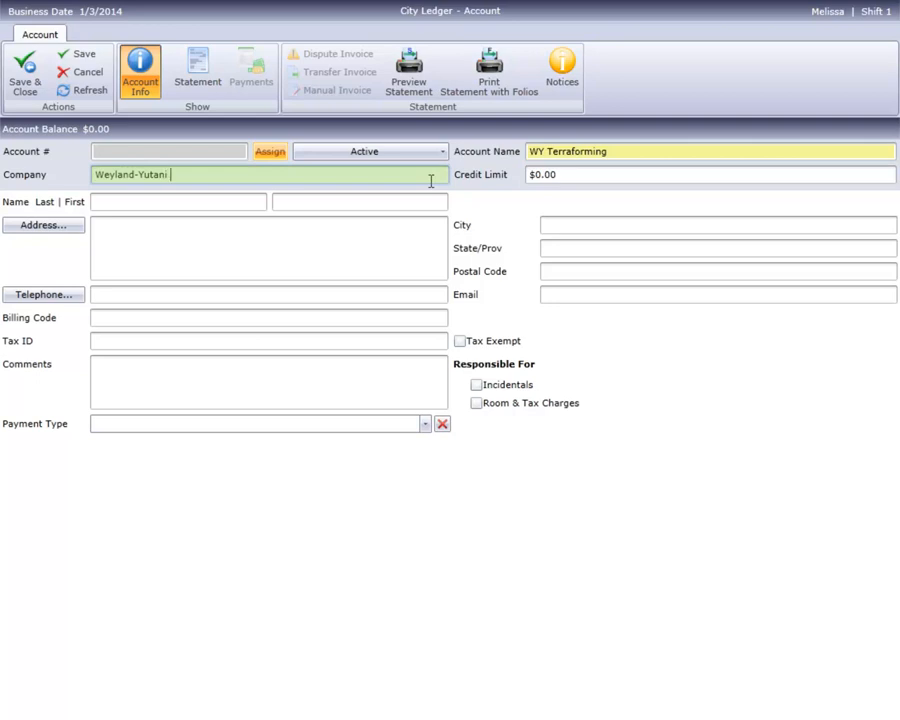
type("Corp")
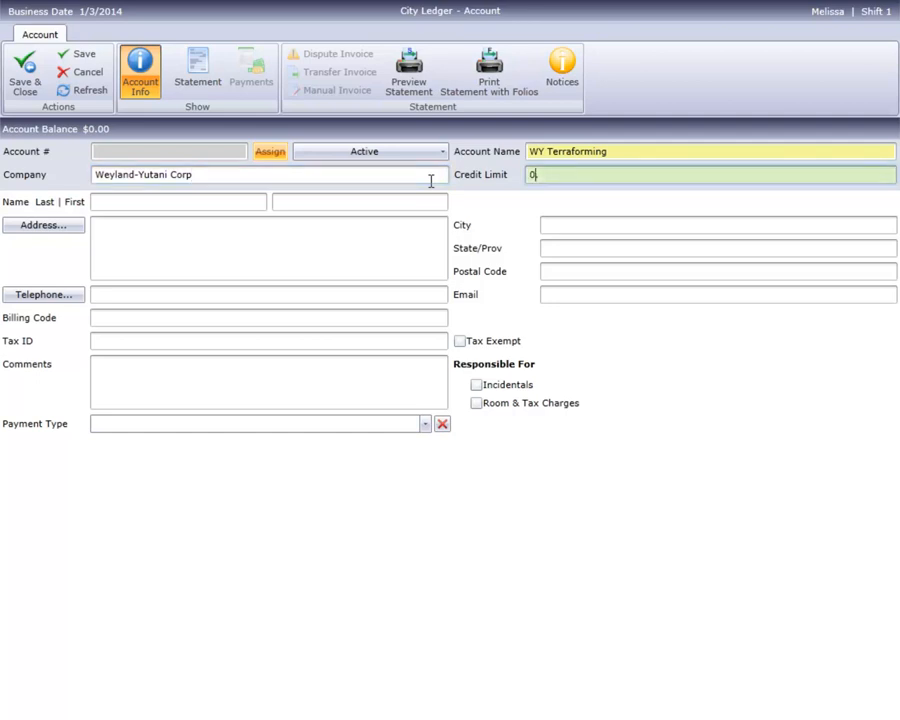
type("30,000.00")
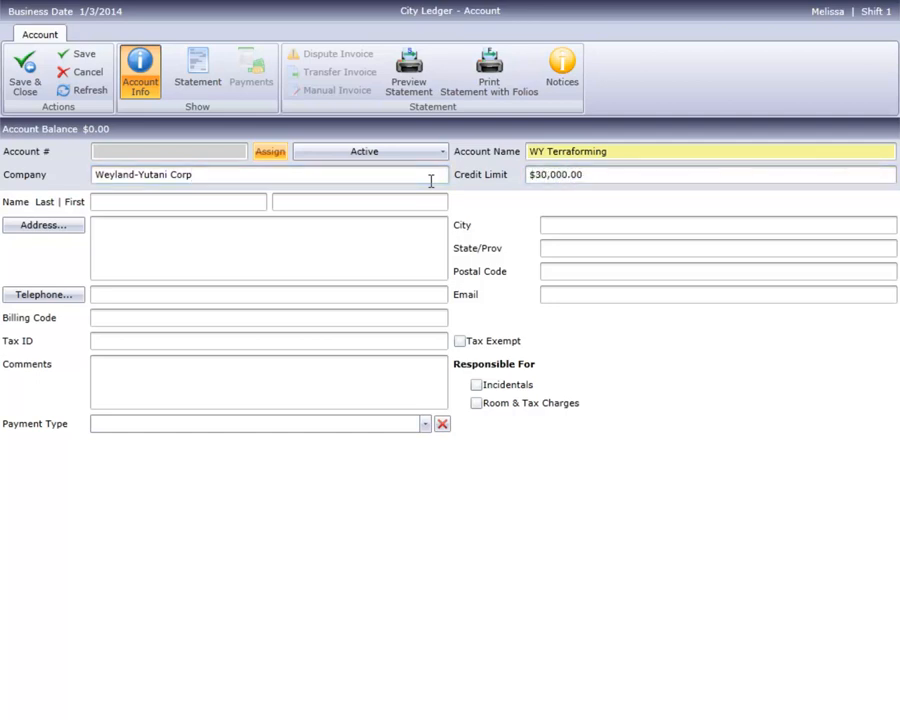
left_click(178, 202)
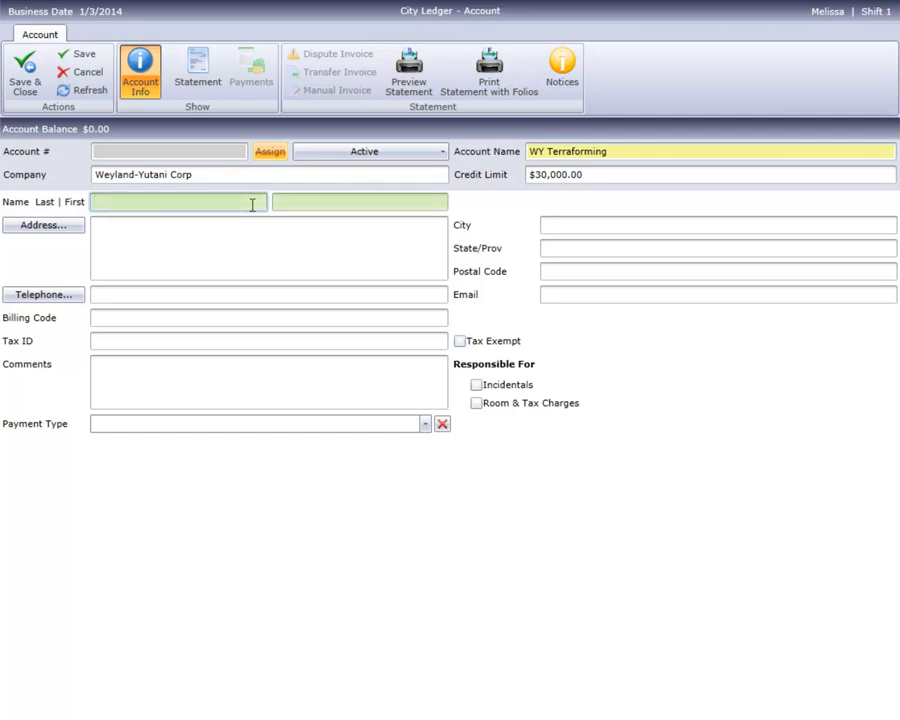
type("Burke")
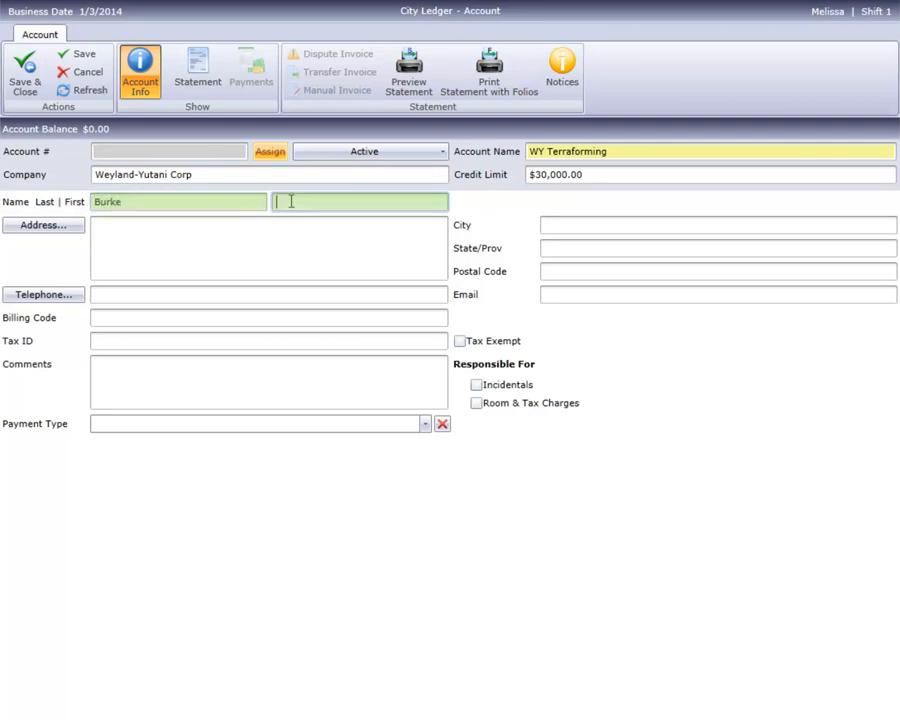
type("Carter")
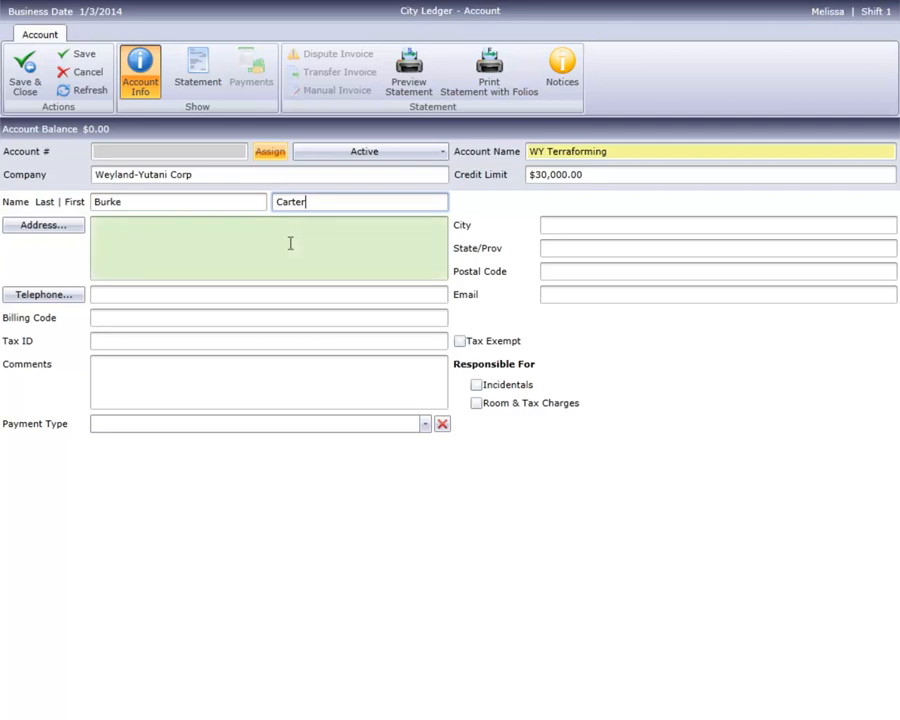
Enter address 345 California Center, San Francisco, CA 94104
type("345 C")
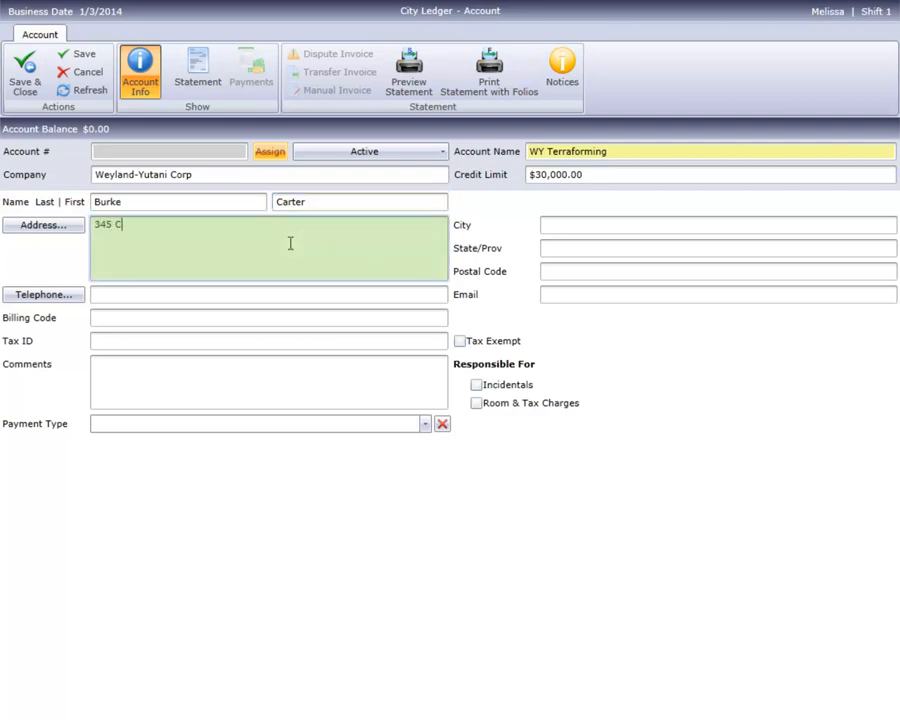
type("alifornia Center")
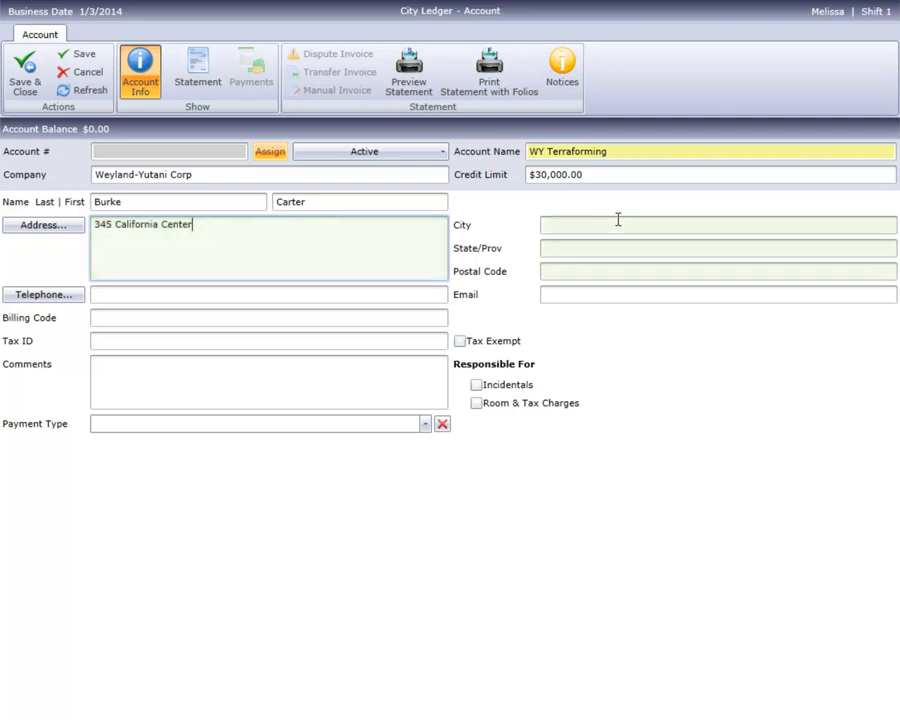
type("San Francisco")
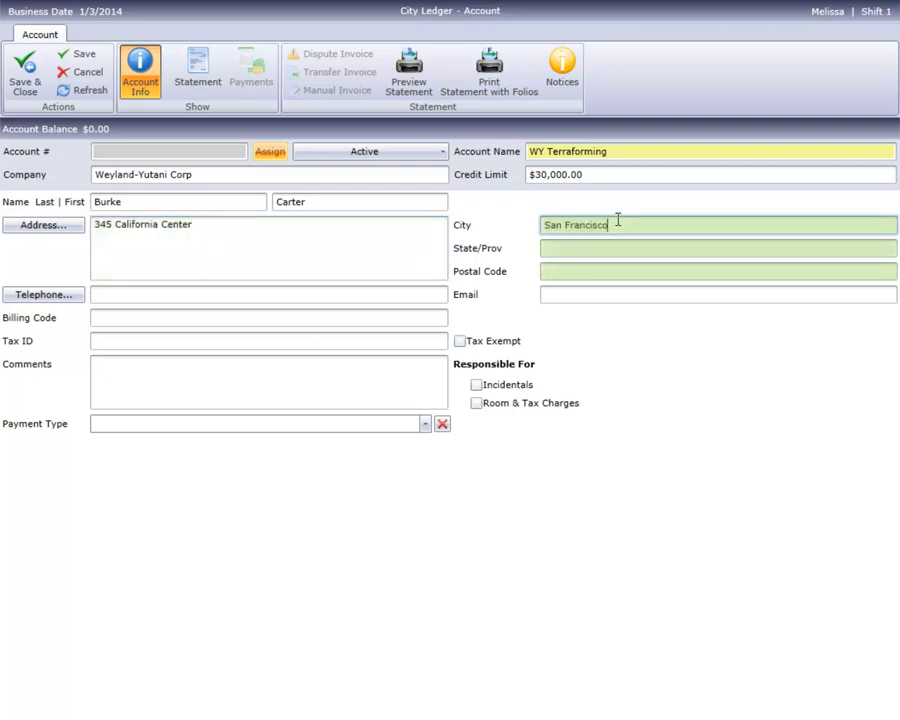
type("CA")
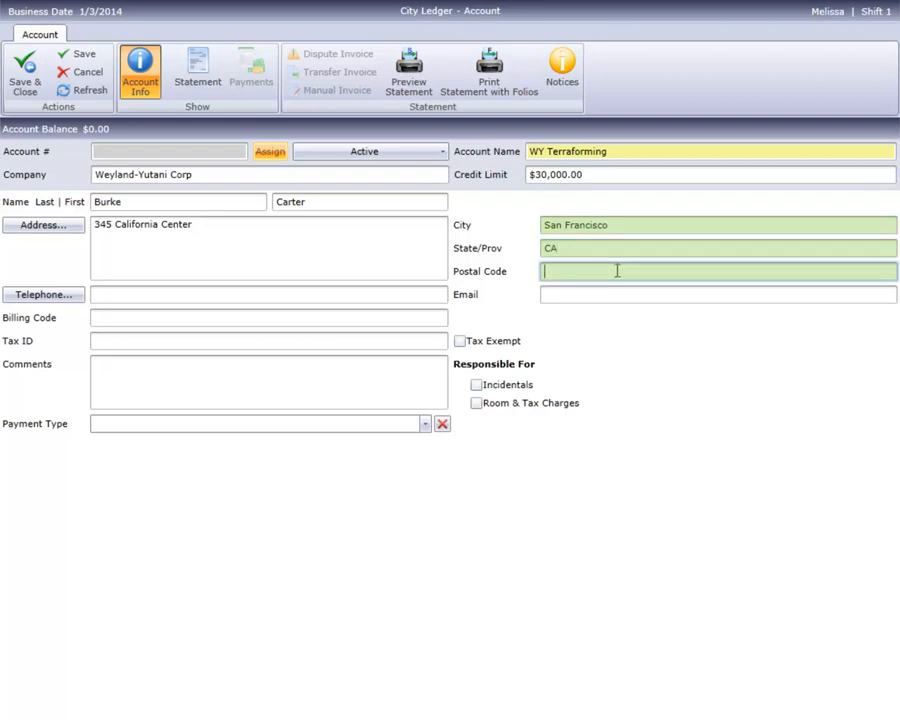
type("94104")
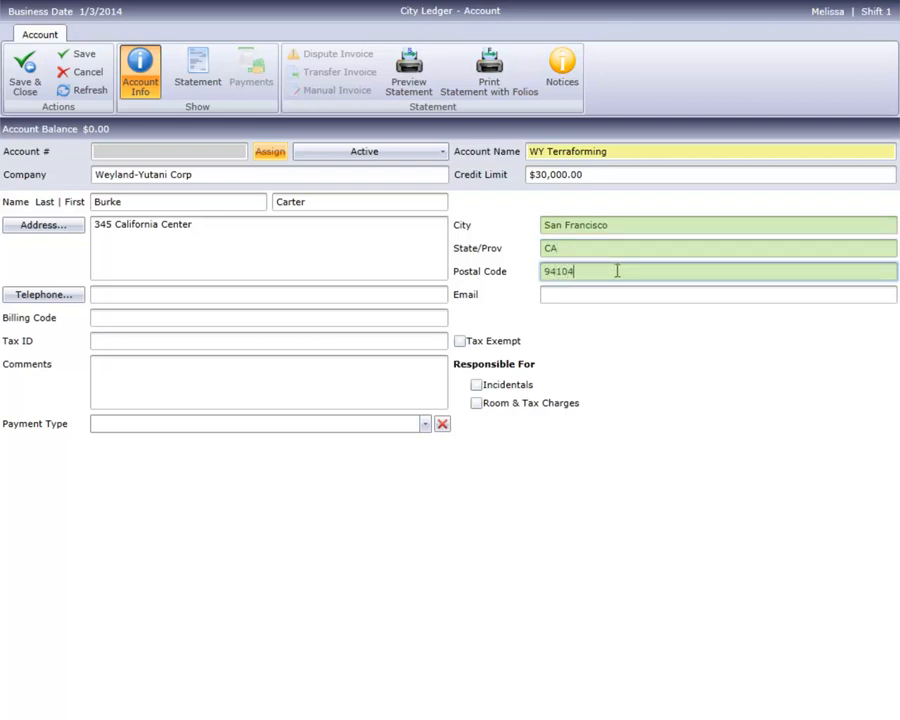
left_click(268, 294)
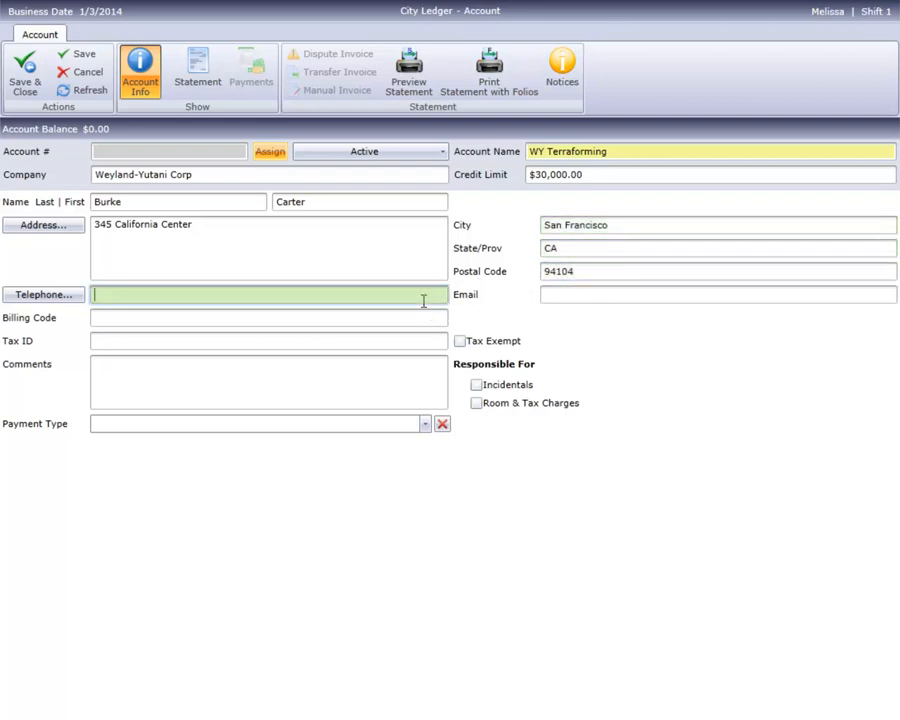
type("415-026")
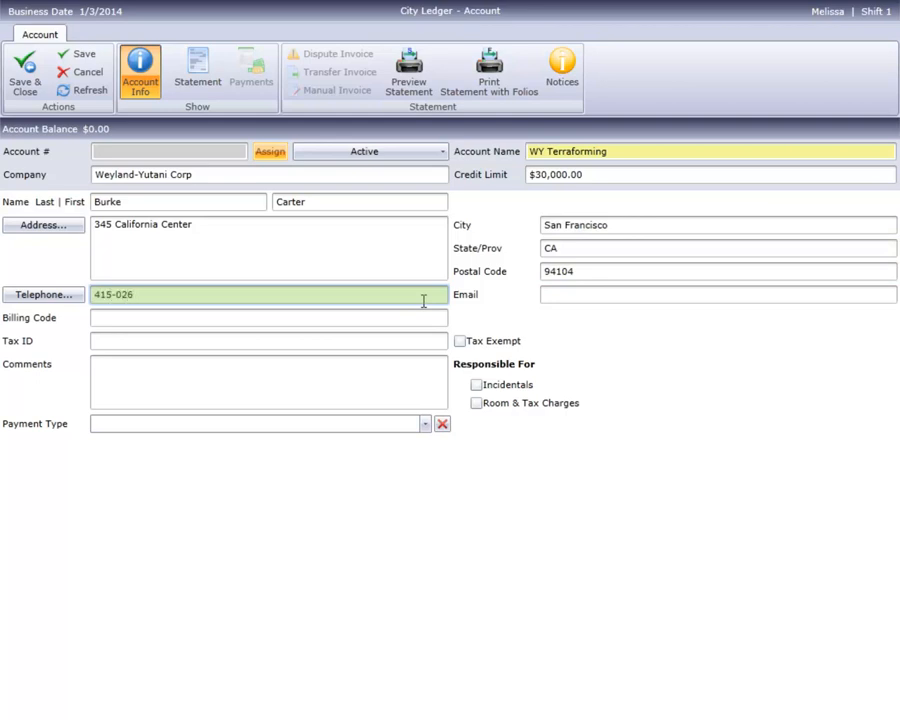
type("-9888")
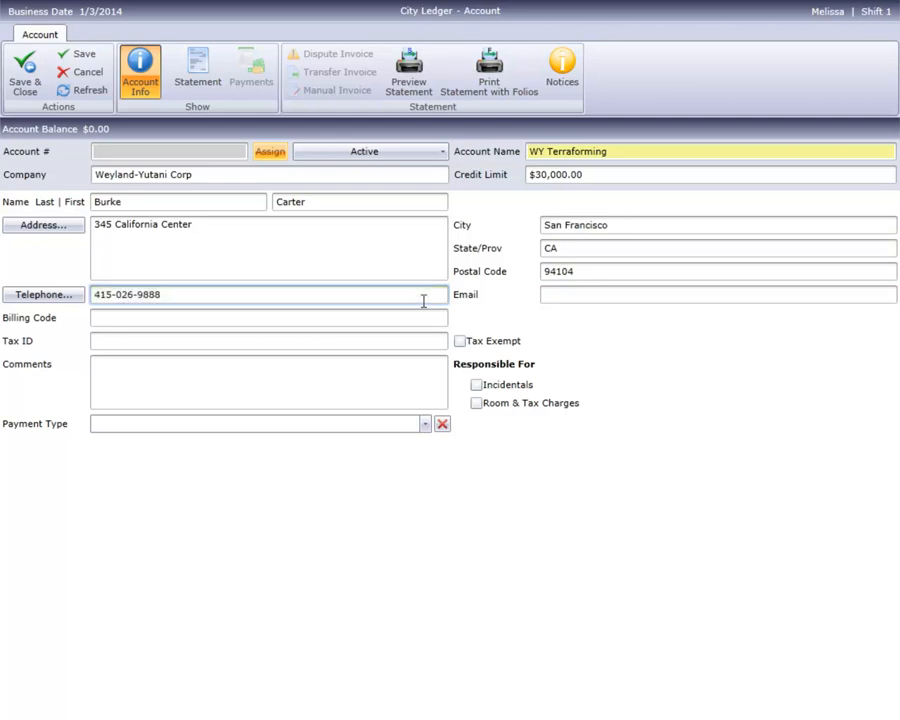
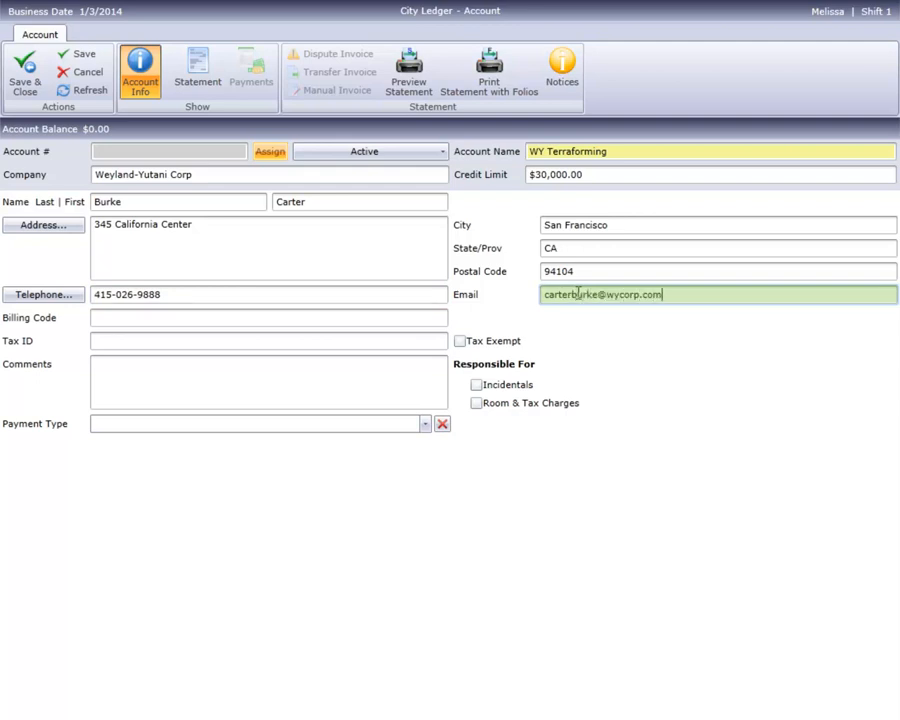
Skip past billing code, Tax ID and Comments, and tick Room & Tax Charges
left_click(267, 317)
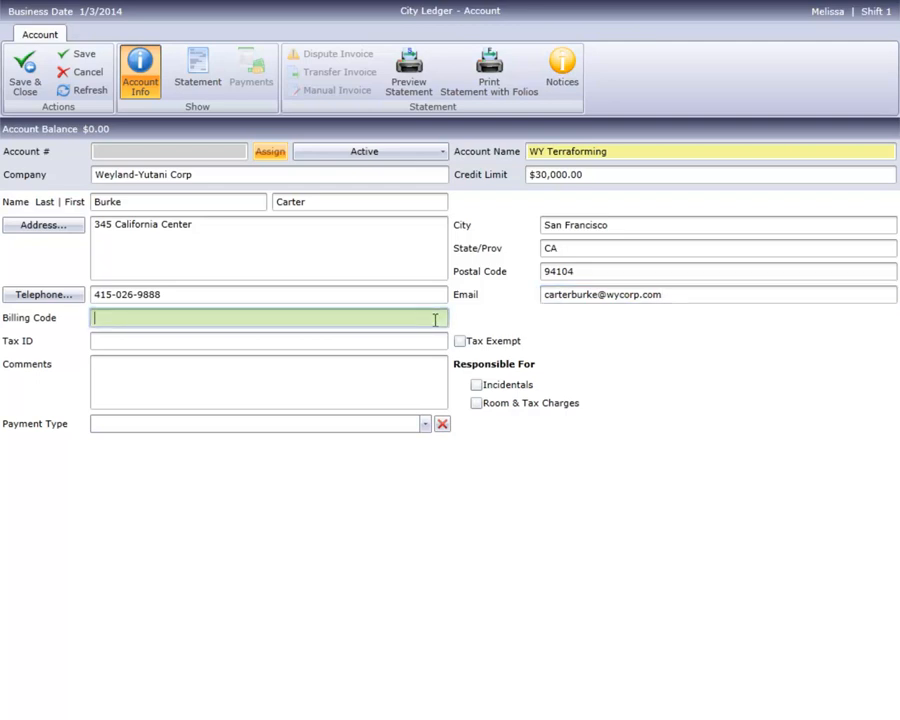
left_click(267, 340)
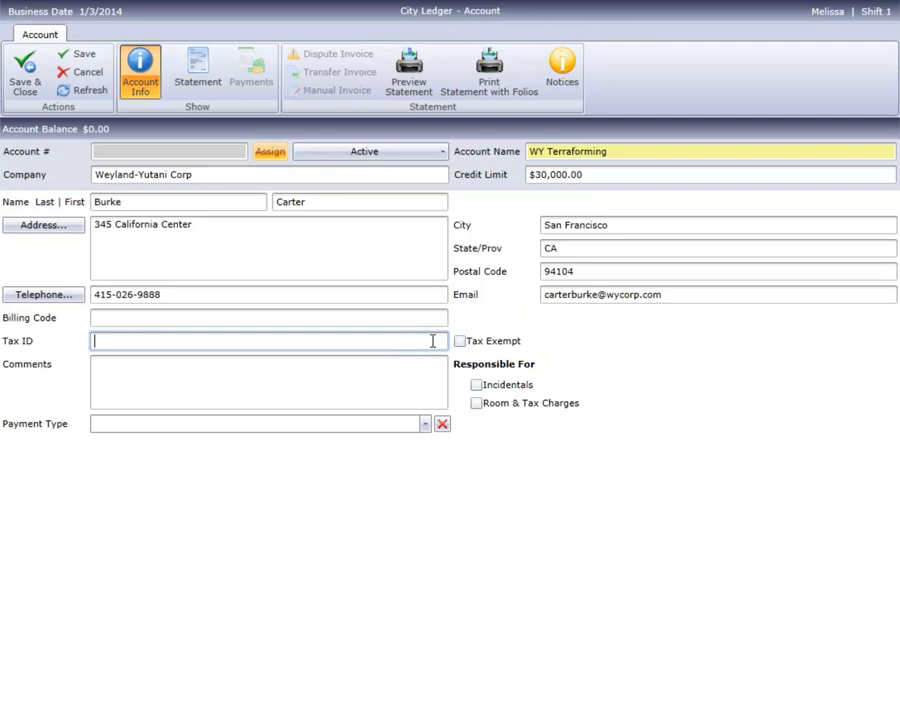
left_click(268, 382)
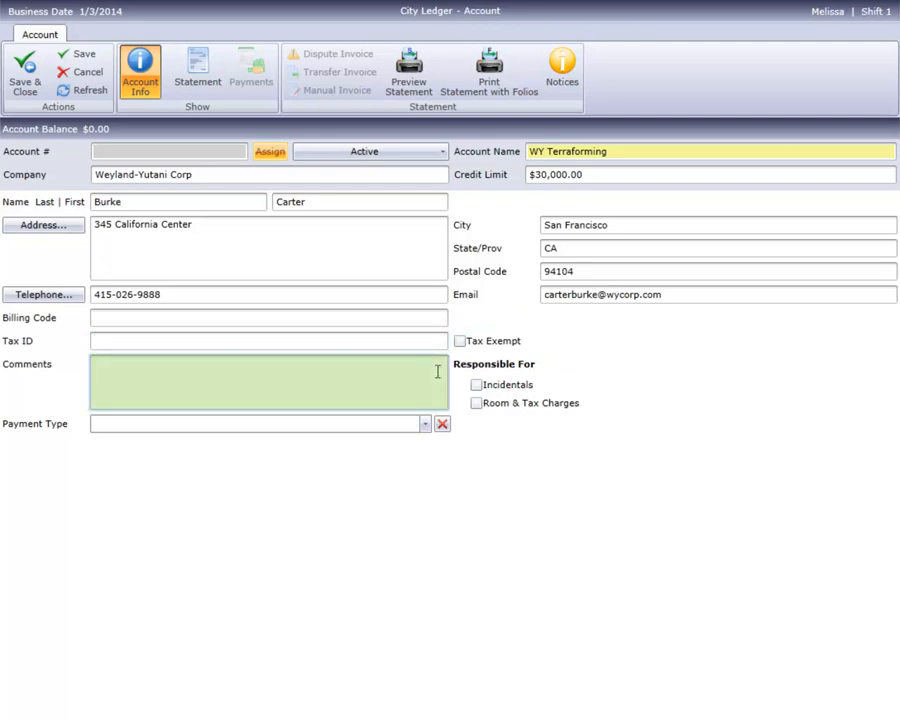
left_click(250, 381)
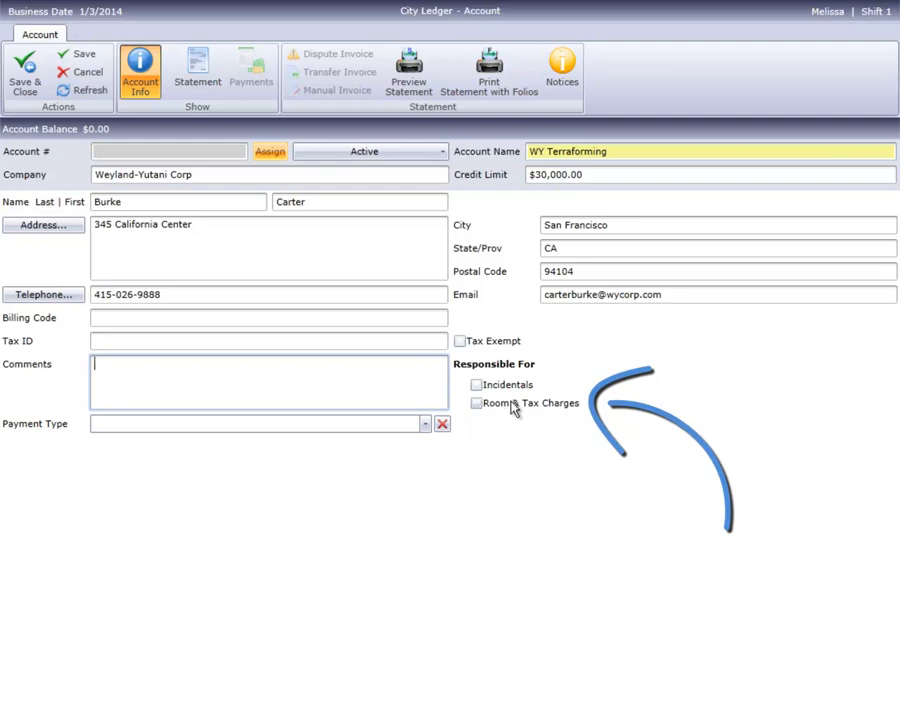
left_click(476, 403)
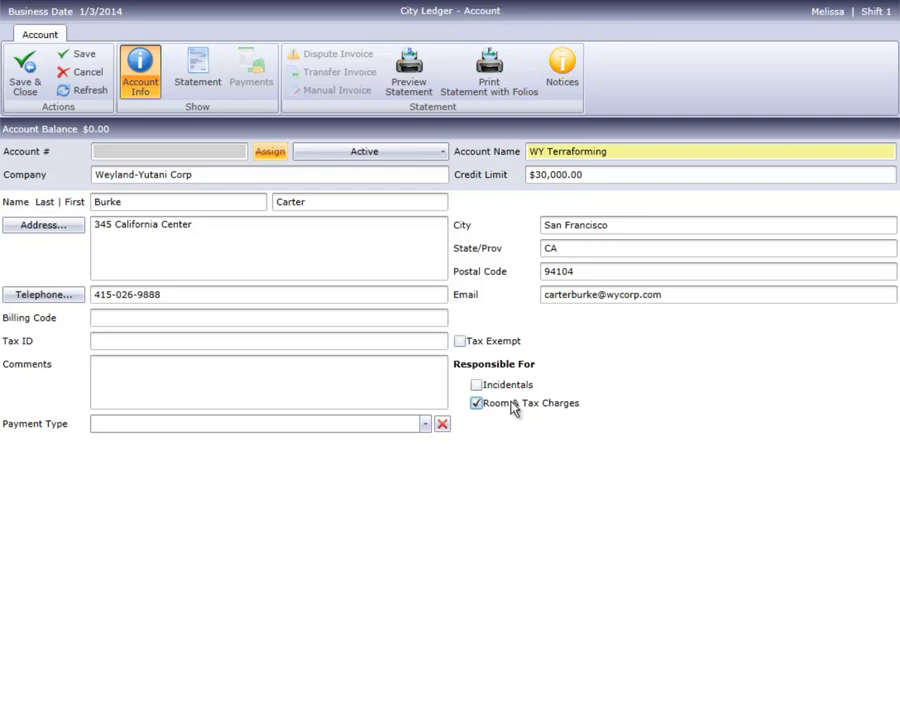
Choose Check from the Payment Type dropdown
left_click(425, 423)
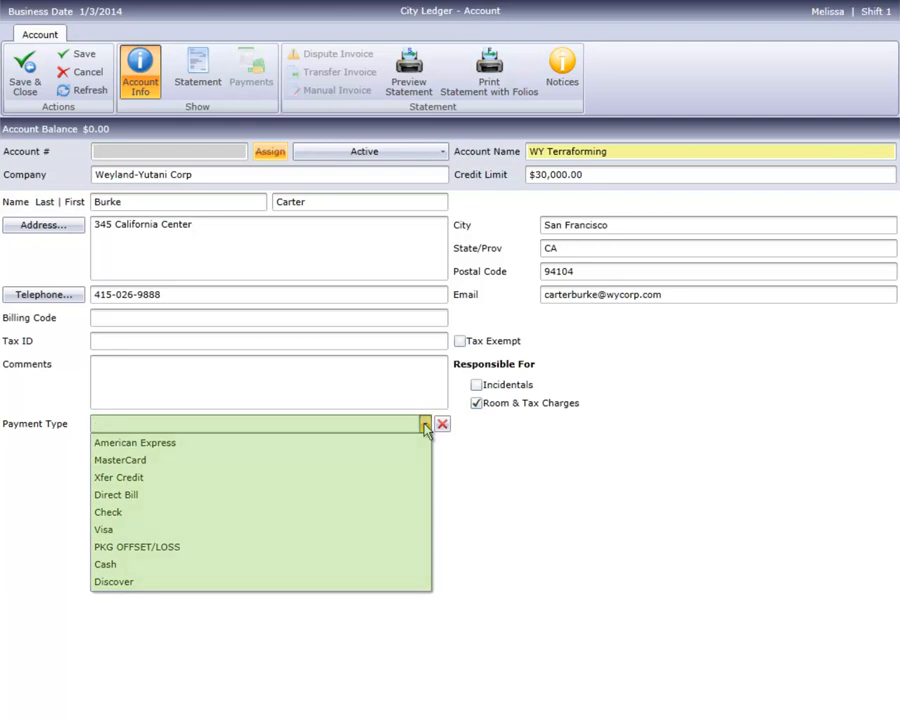
mouse_move(347, 512)
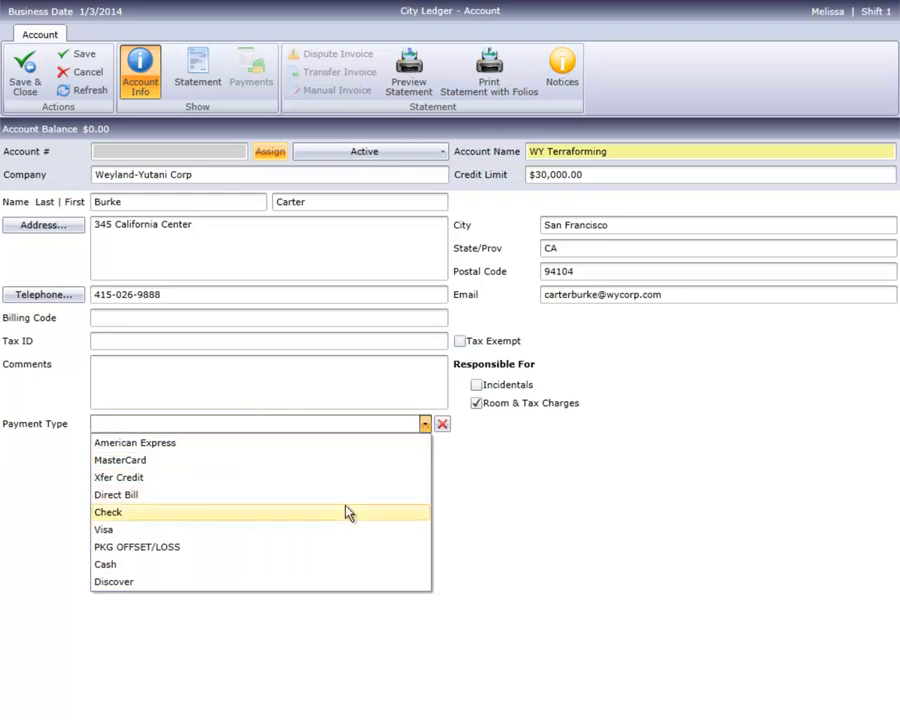
left_click(107, 511)
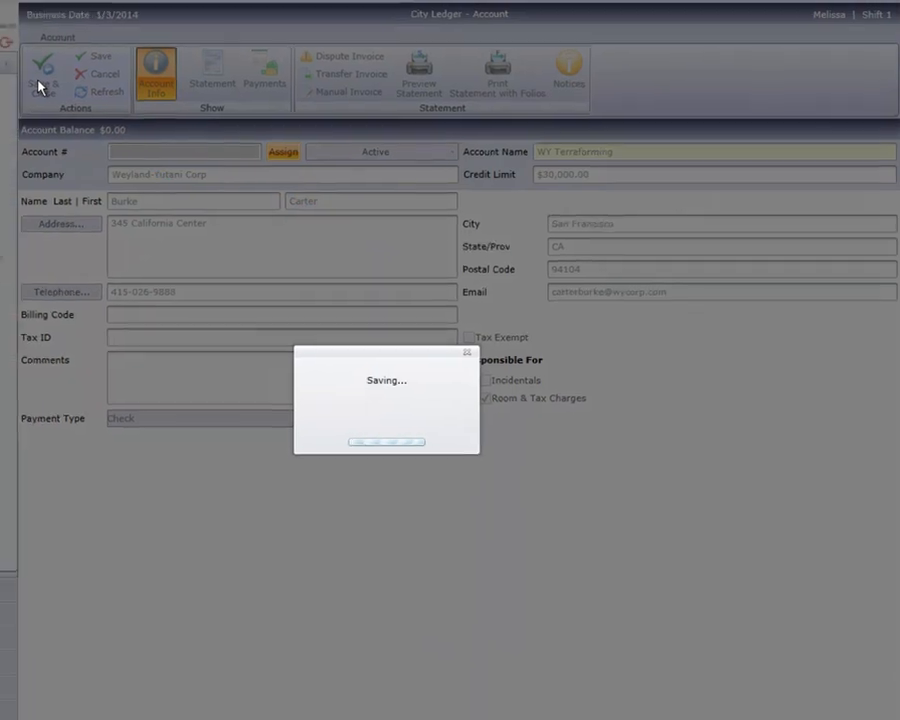
Save and close WY Terraforming, then search City Ledger accounts to open Krusty Burger
left_click(90, 56)
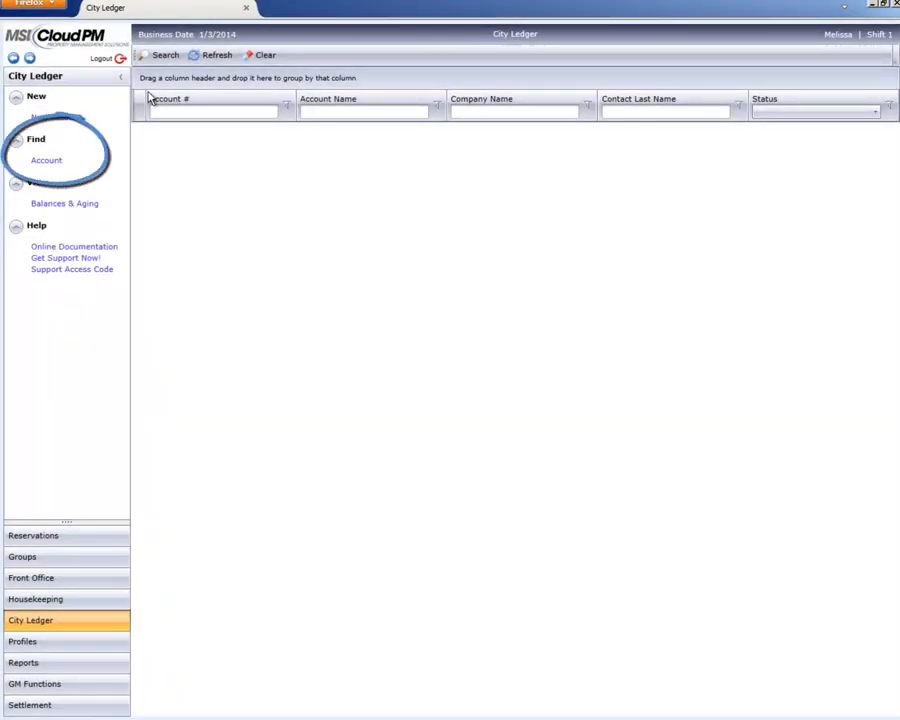
left_click(215, 110)
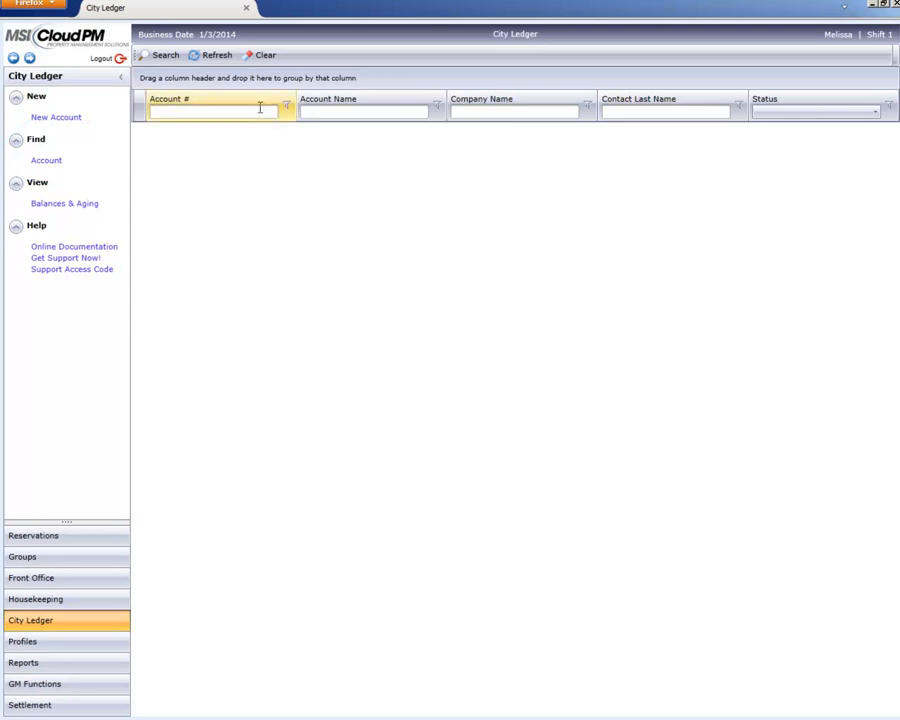
left_click(365, 111)
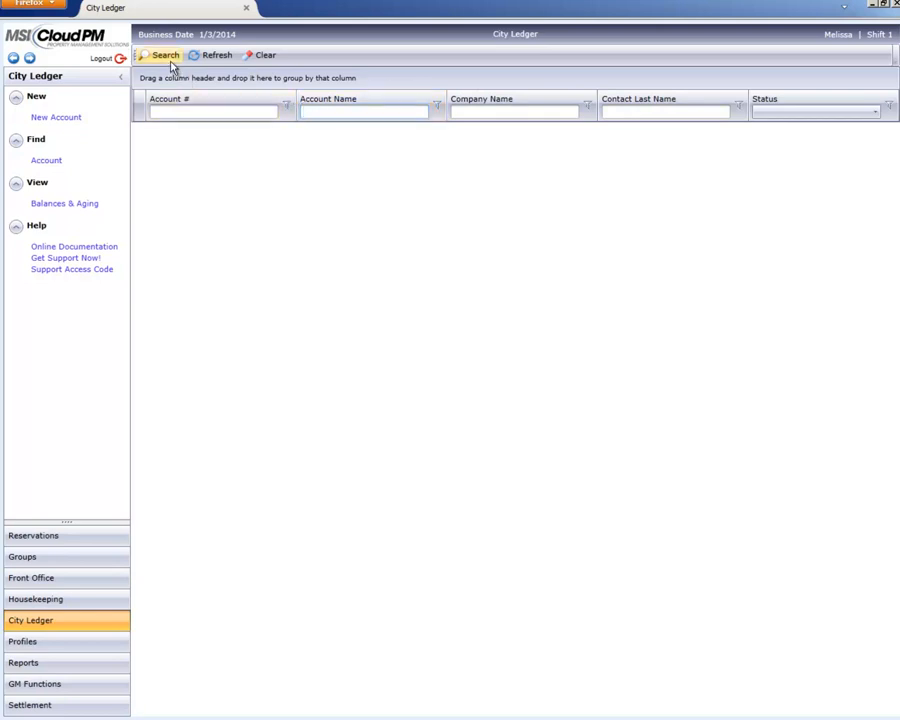
left_click(165, 55)
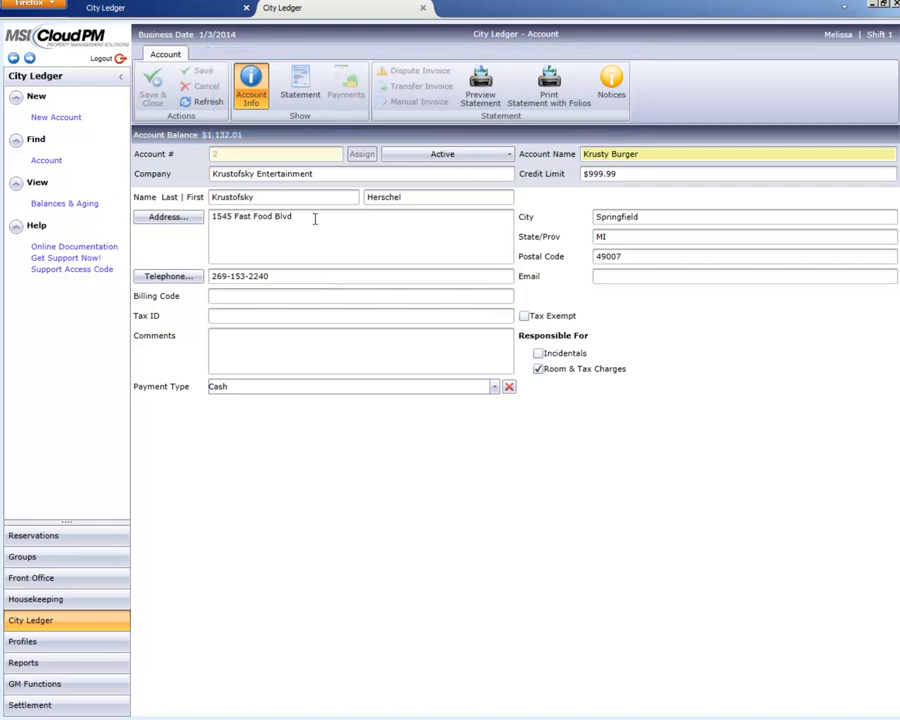
View Krusty Burger's statement, open and cancel Payments, then preview the statement of accounts
left_click(300, 88)
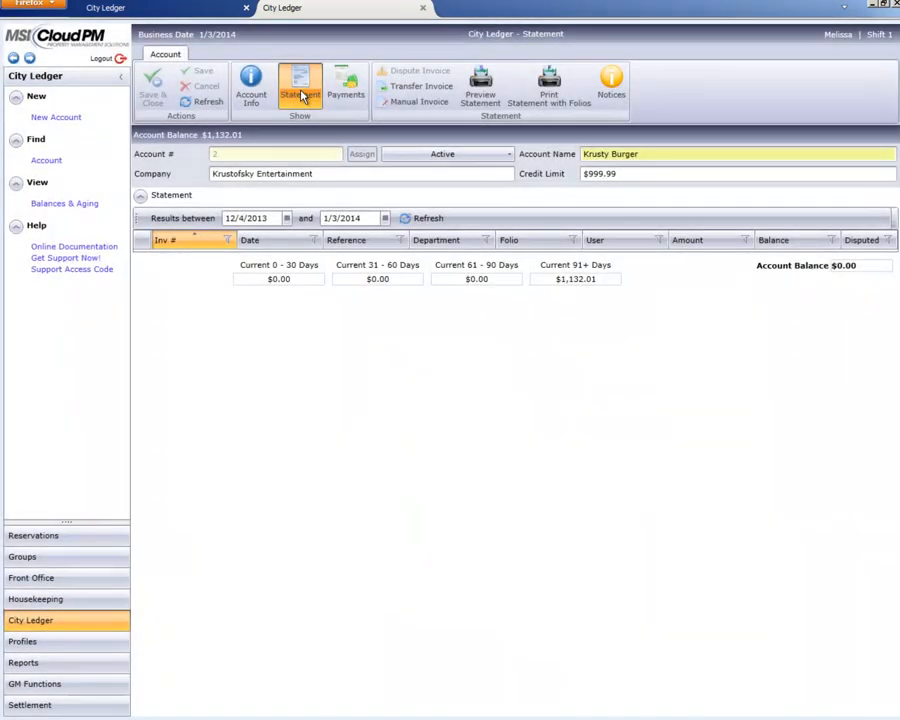
left_click(346, 88)
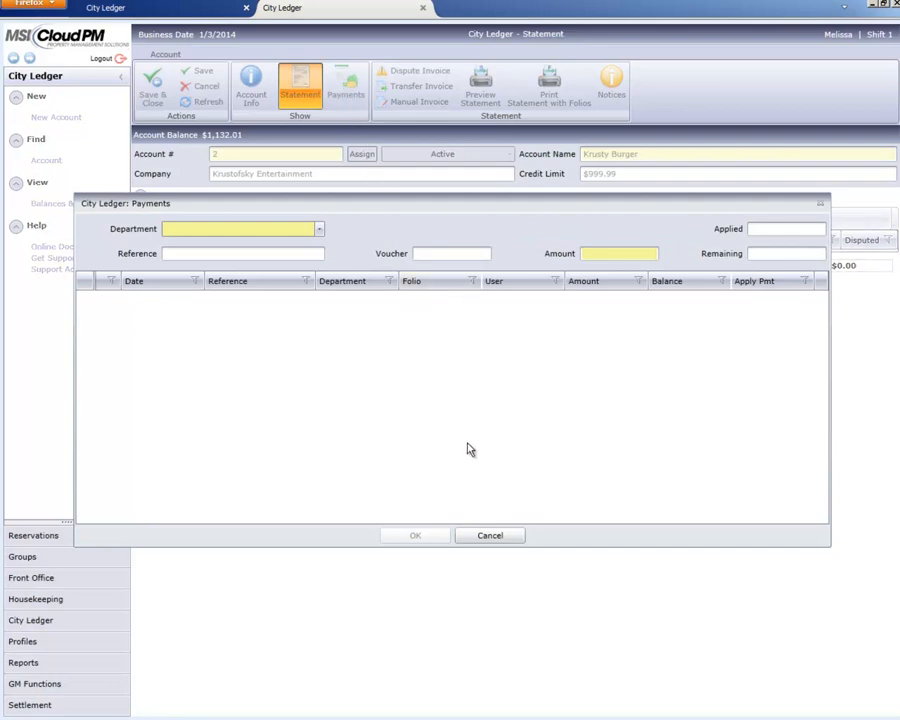
left_click(489, 535)
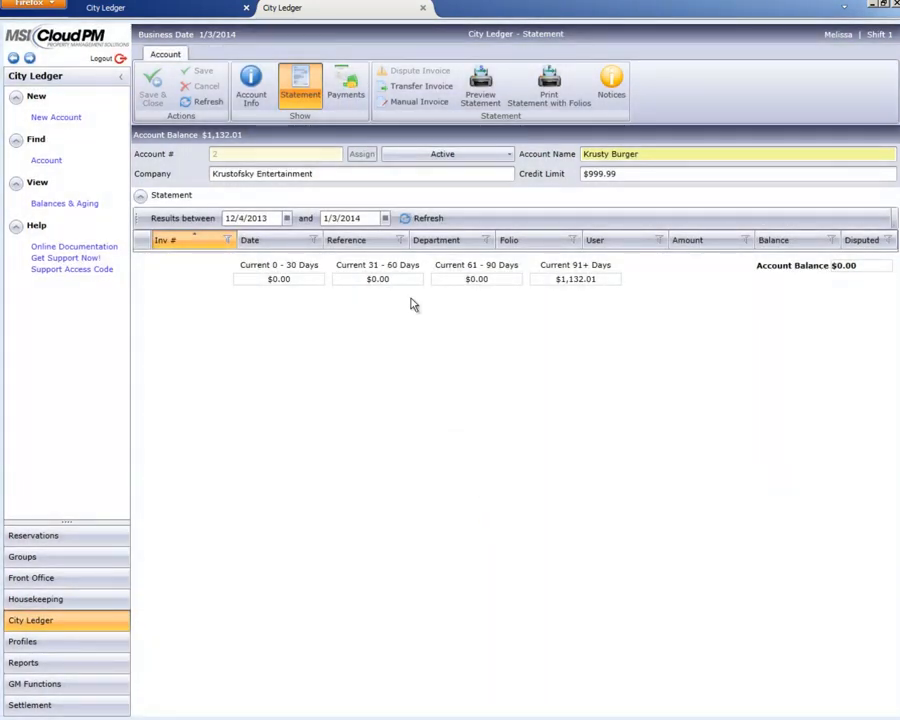
left_click(480, 88)
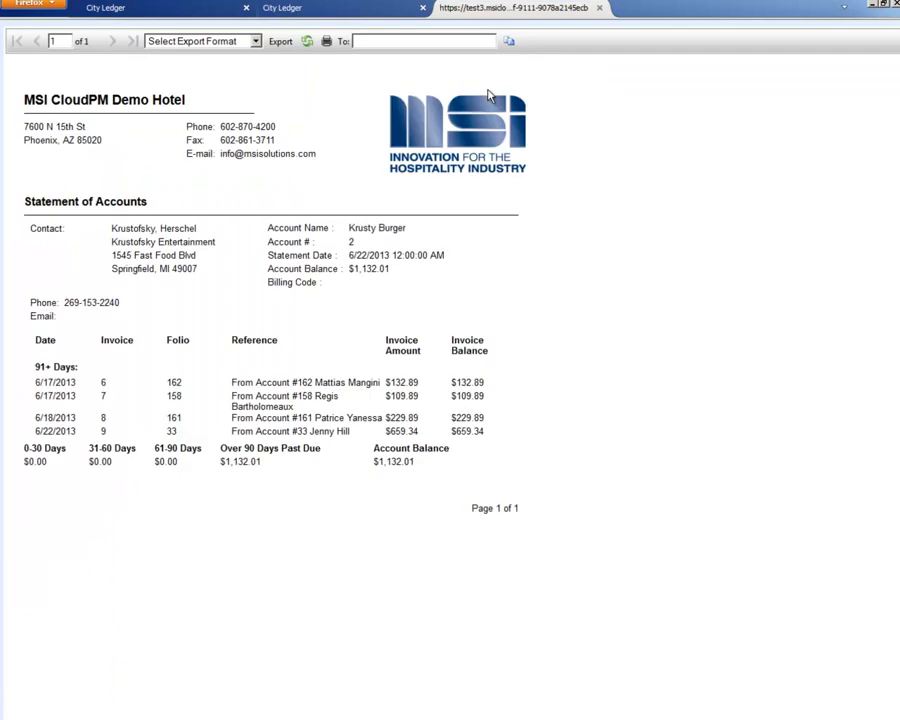
mouse_move(543, 78)
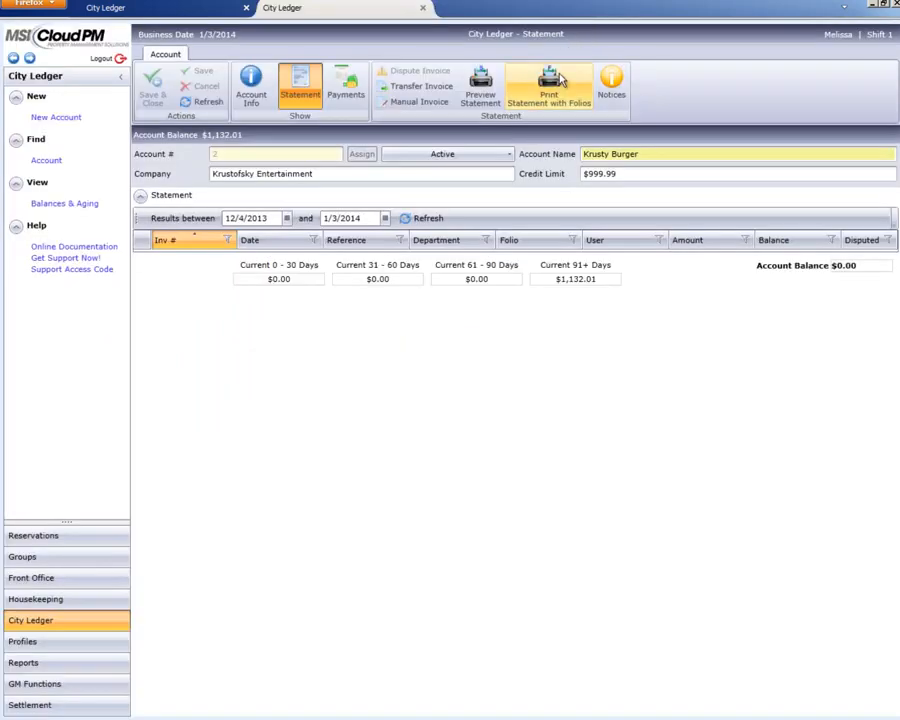
Send Krusty Burger's statement with folios to print, then cancel the Print dialog
left_click(548, 88)
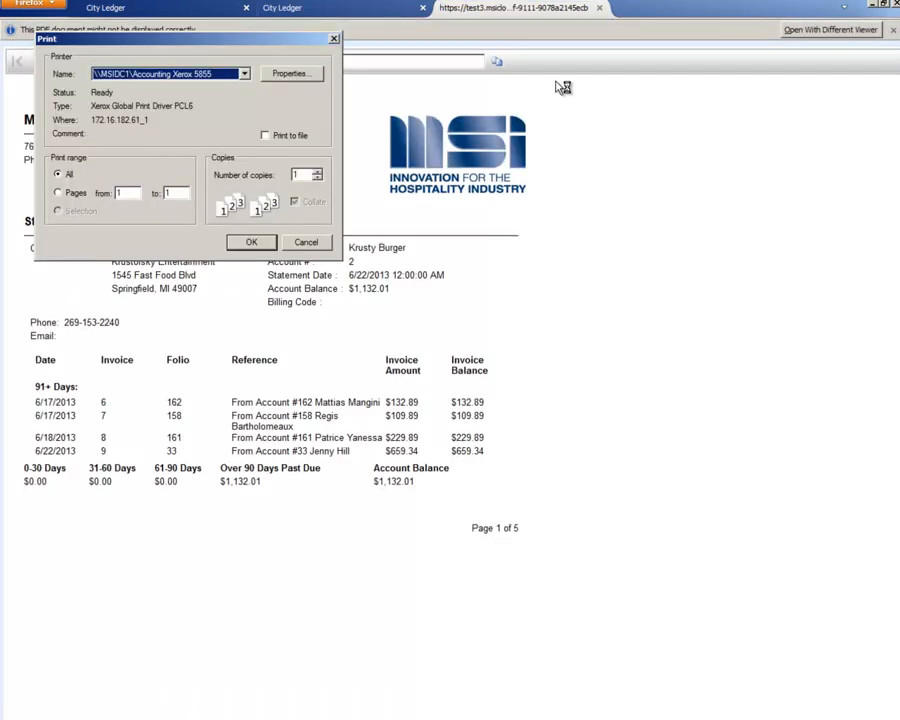
left_click(306, 242)
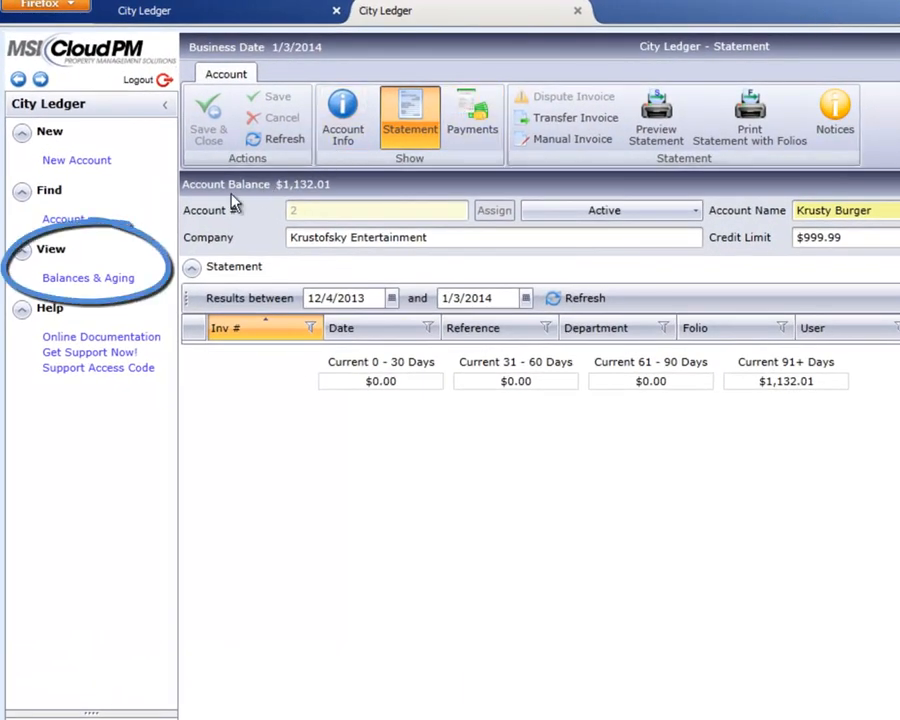
Open Balances & Aging, show the Balance Report, then switch to the Aging Report
left_click(87, 278)
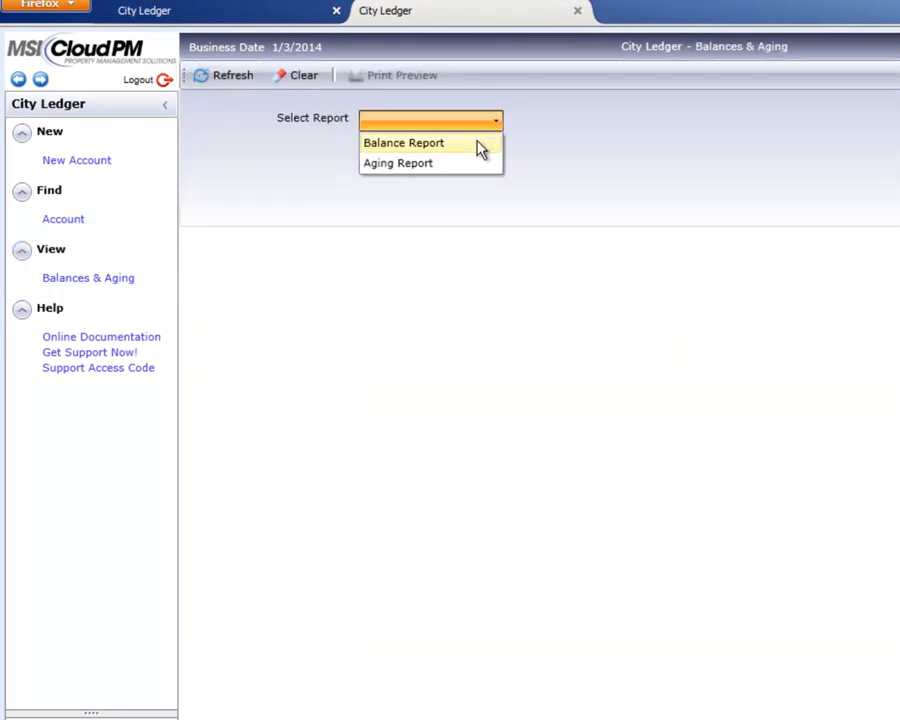
left_click(403, 142)
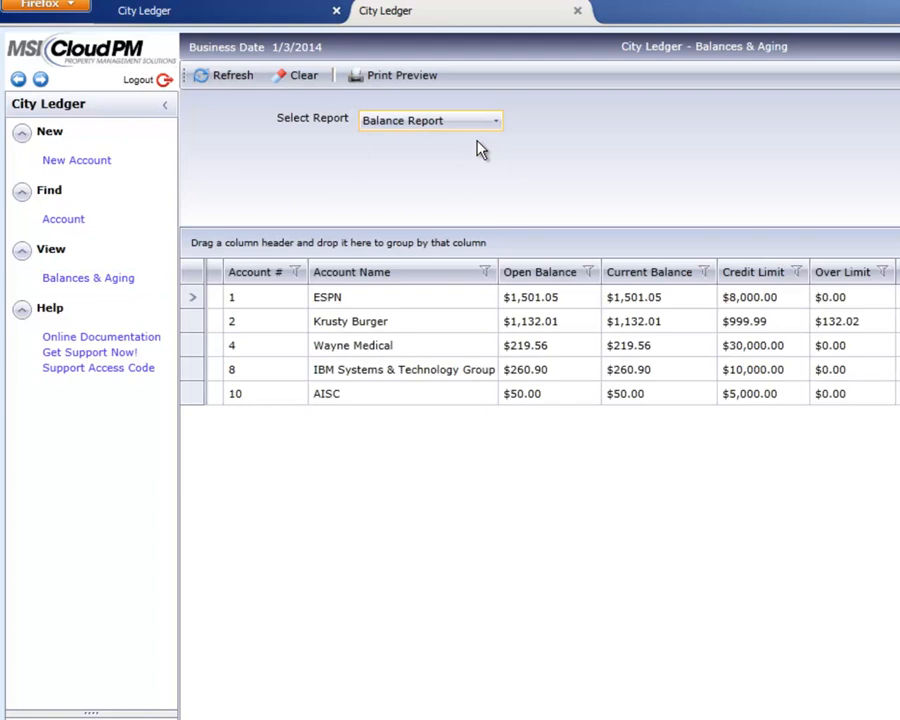
left_click(429, 120)
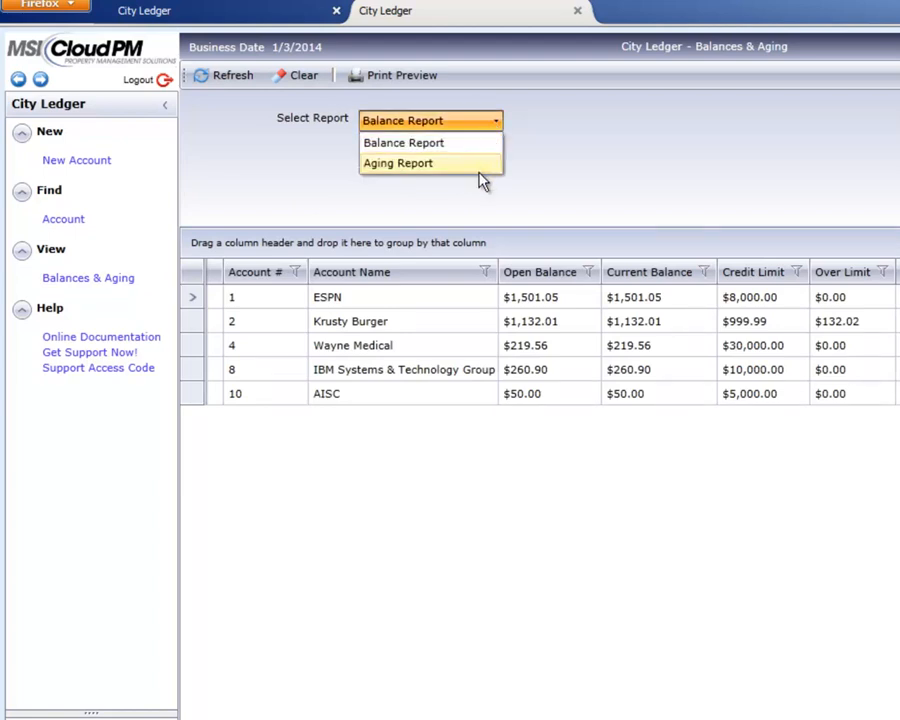
left_click(398, 163)
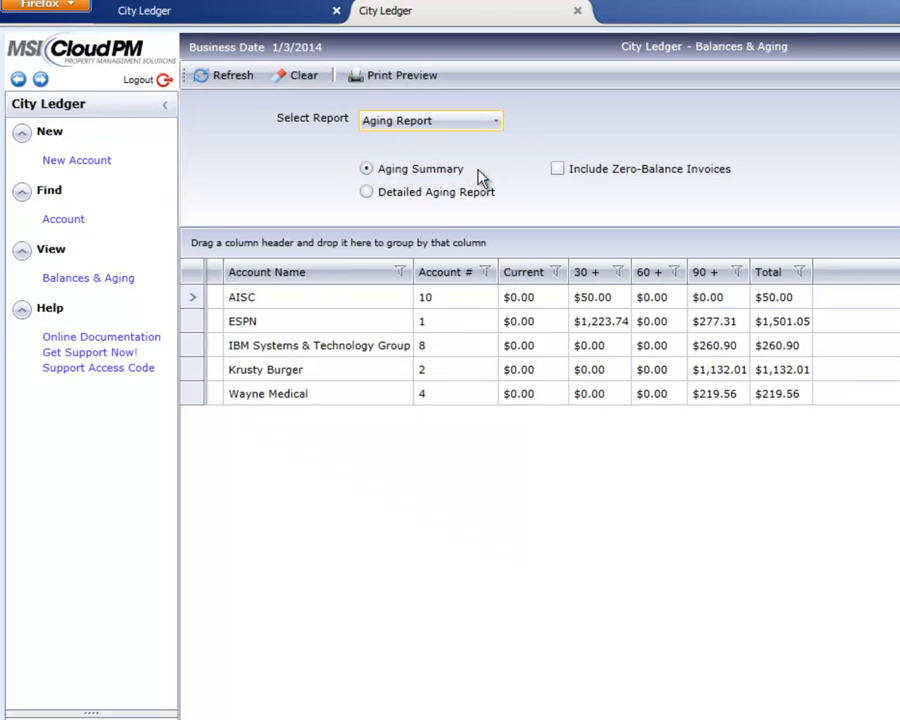
Switch to the Detailed Aging Report and expand ESPN's seven invoices totaling $1,223.74
left_click(366, 191)
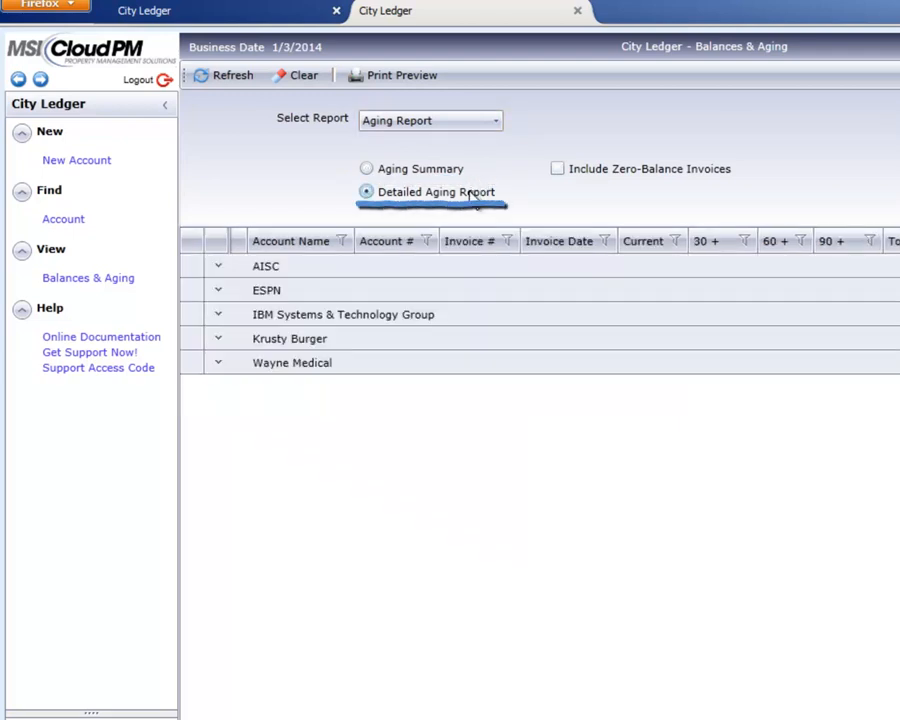
left_click(217, 290)
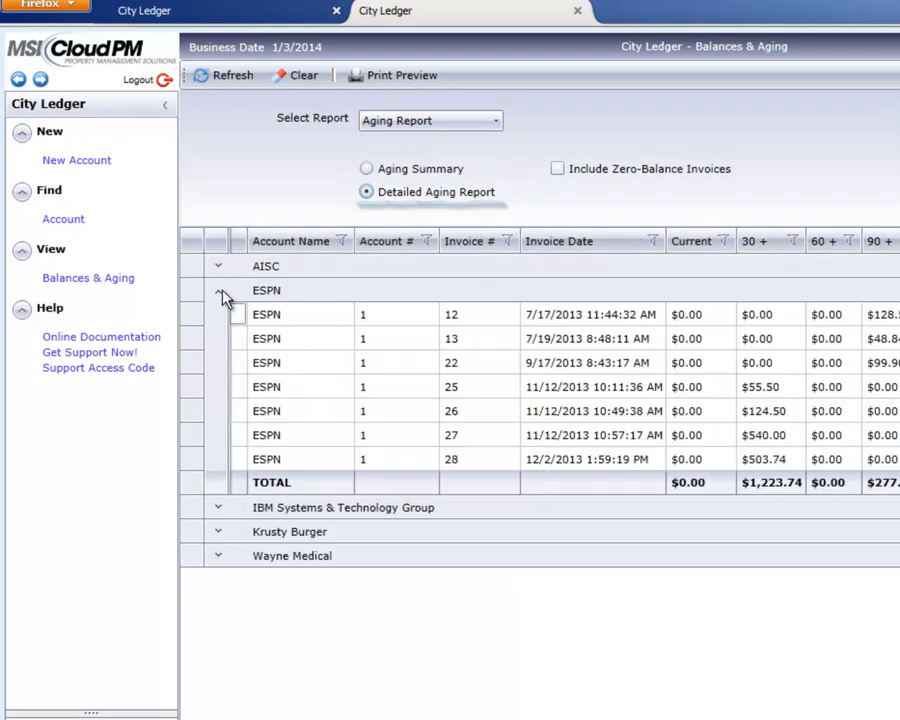